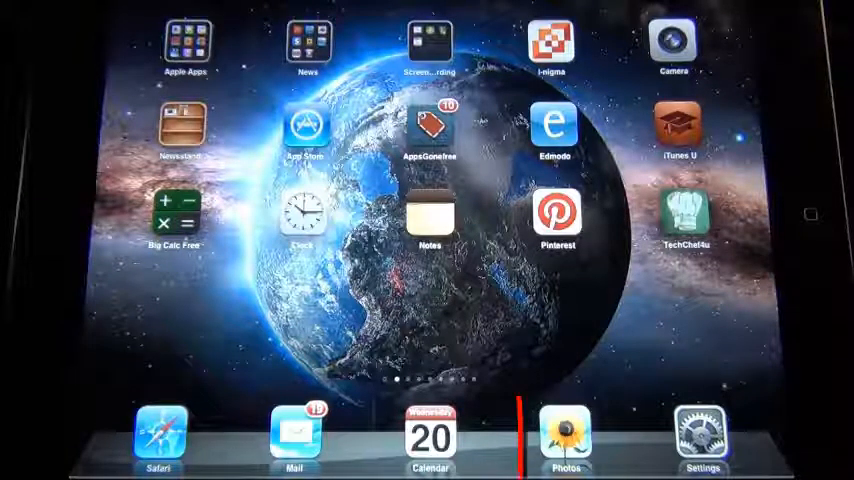
Leave the Photos library and return to the iOS home screen.
left_click(564, 436)
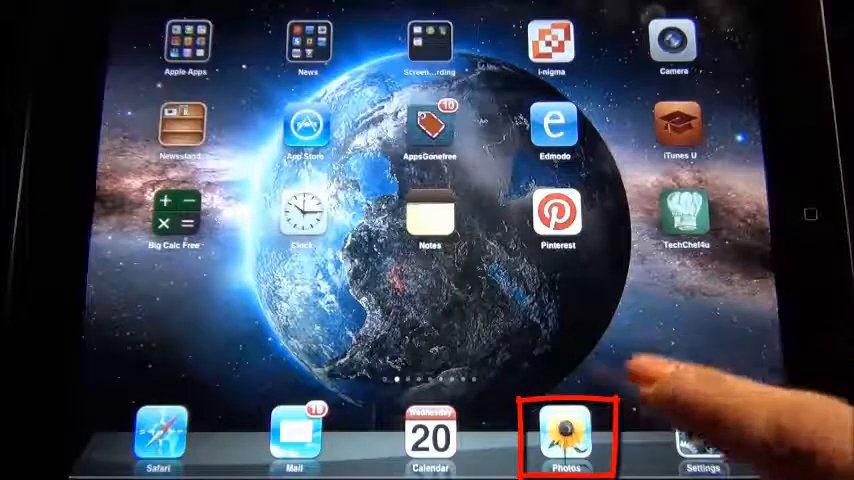
left_click(564, 436)
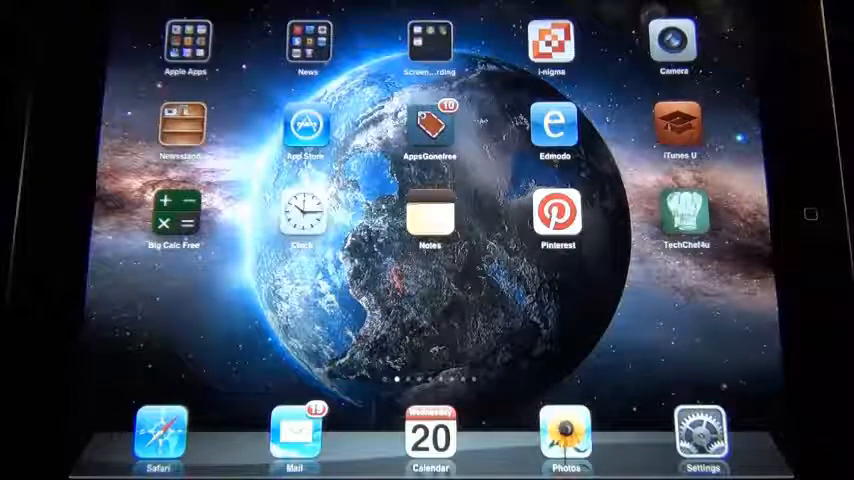
left_click(308, 44)
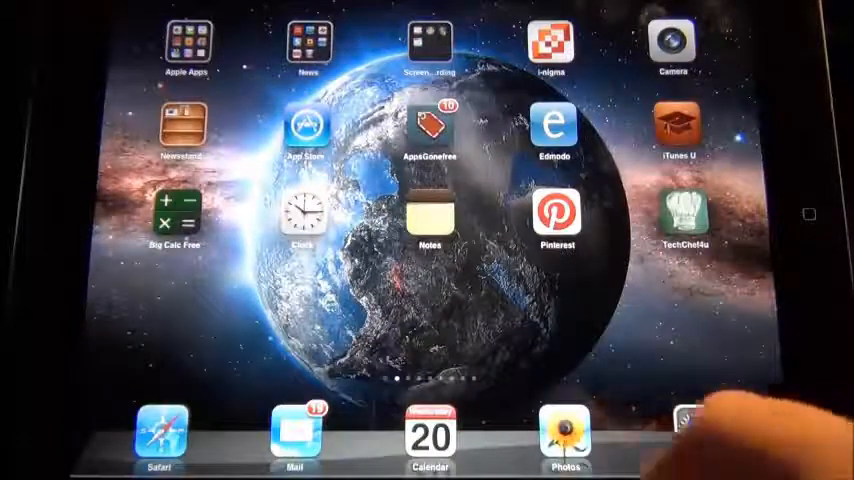
Bring up the News folder of apps over the home screen.
left_click(564, 436)
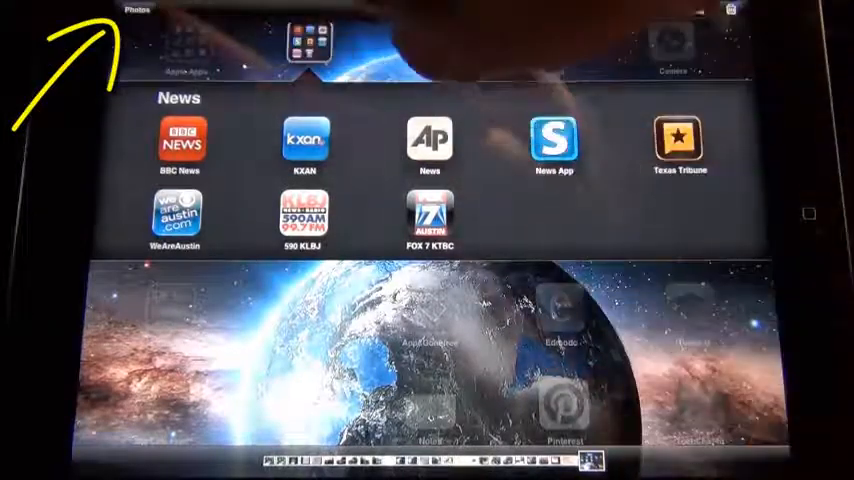
Close the News folder so the full home screen shows again.
left_click(136, 10)
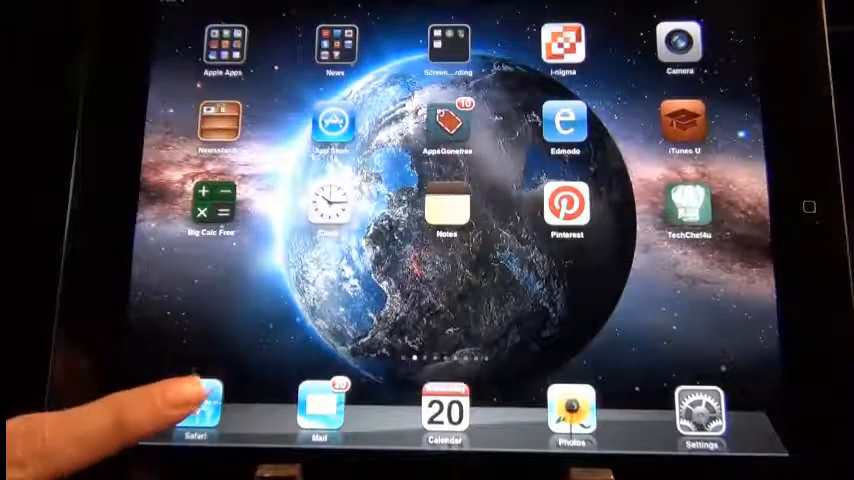
Search Google Images in Safari for 'quarter' coin pictures.
left_click(196, 410)
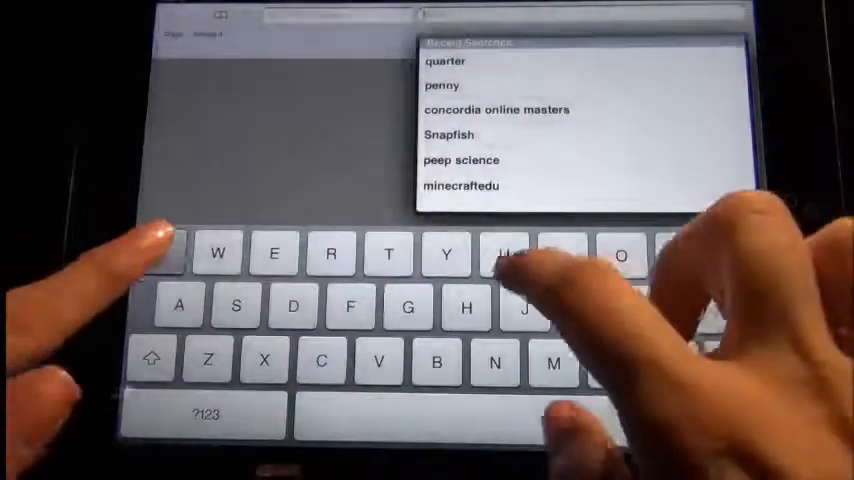
type("quarter")
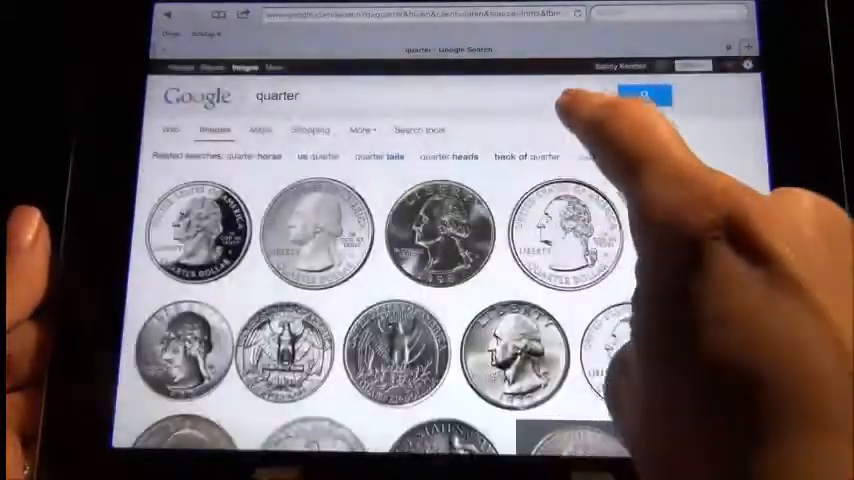
Replace the search terms with 'nick' to look for a nickel instead.
left_click(290, 96)
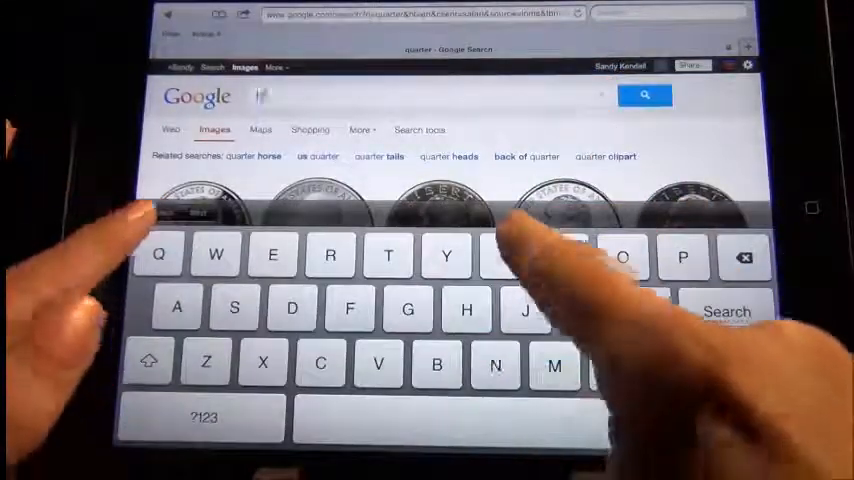
type("nick")
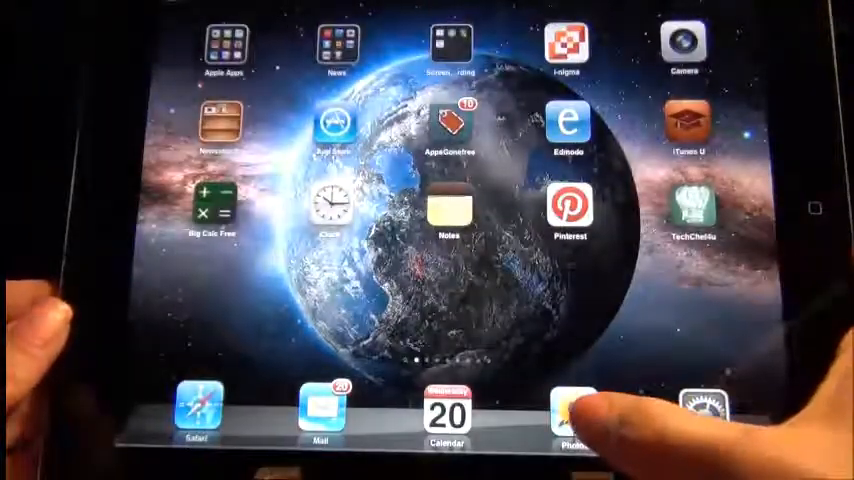
Launch Photos from the dock to view the saved coin picture.
left_click(570, 410)
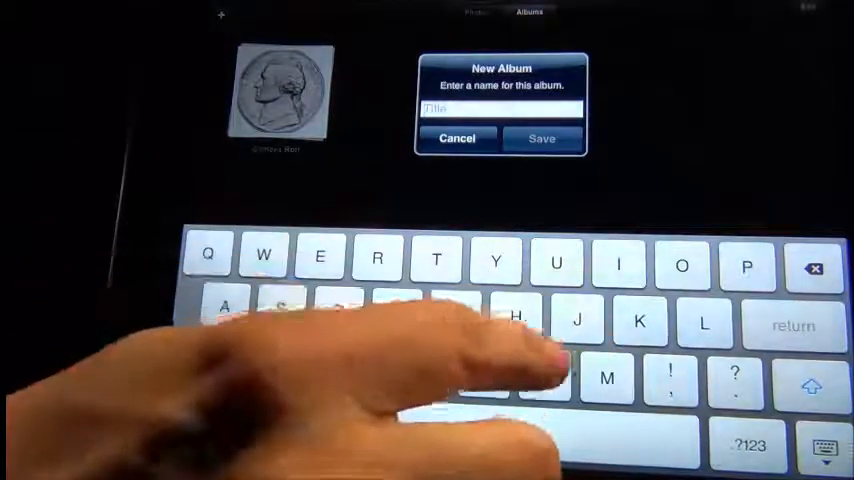
Name the new album 'Coins' in the New Album box.
type("Coi")
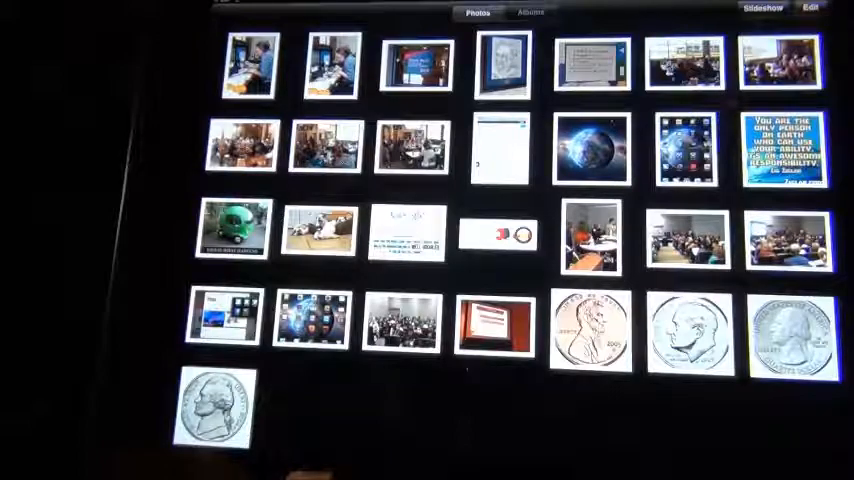
Select two coin photos in the library and delete them.
left_click(808, 8)
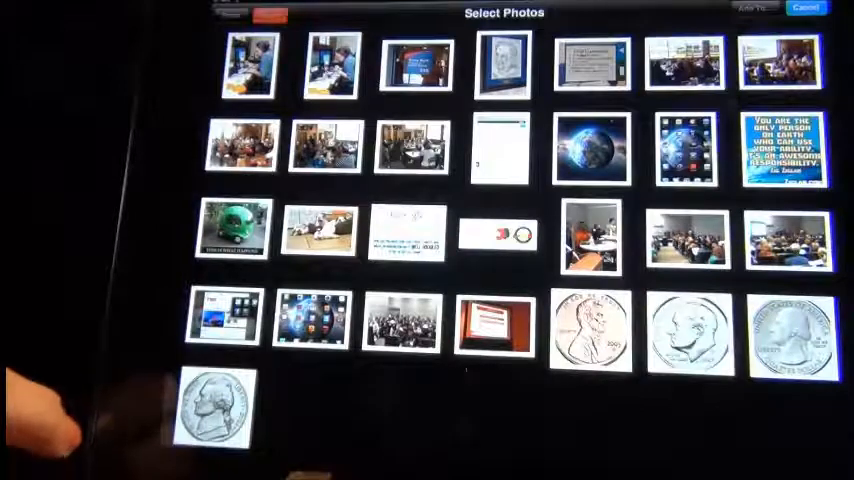
left_click(240, 148)
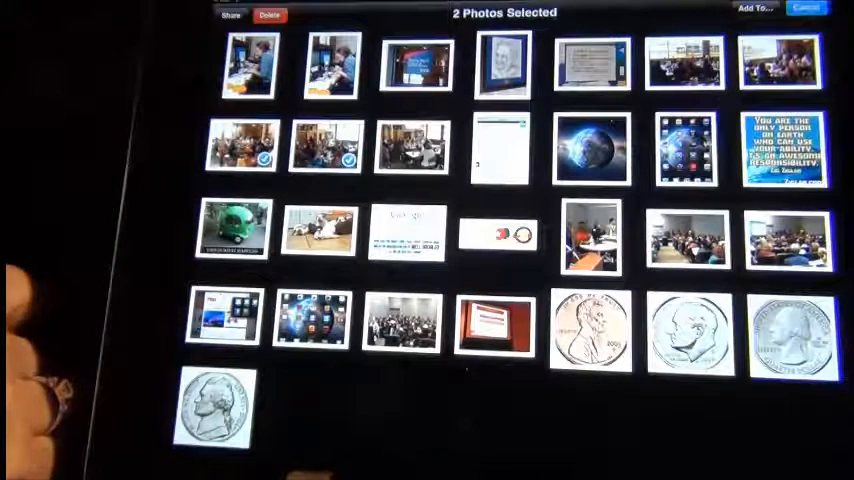
left_click(268, 14)
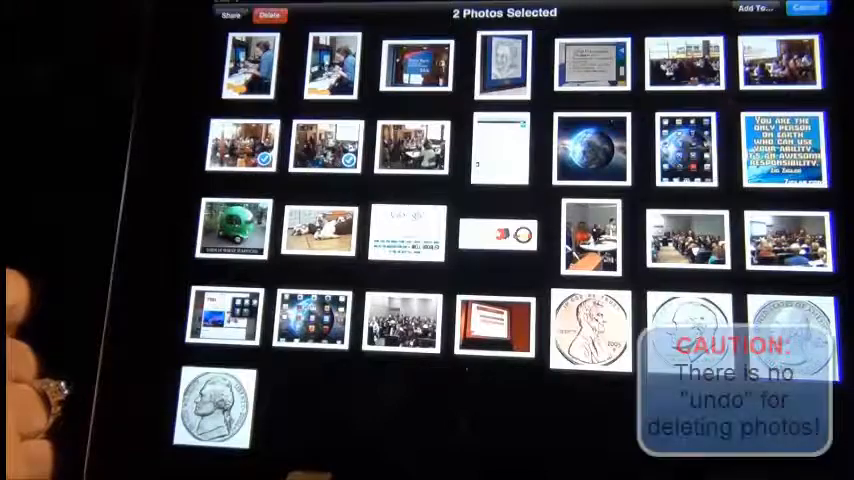